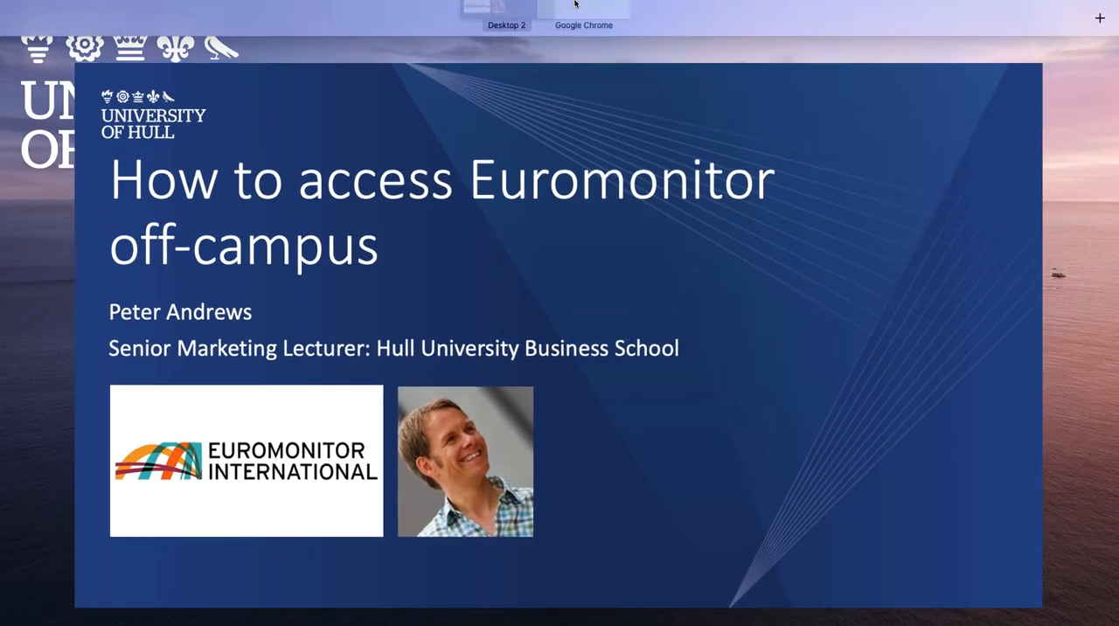
# - Switch to Chrome and search Google for 'hull university marketing databases'
pyautogui.click(581, 20)
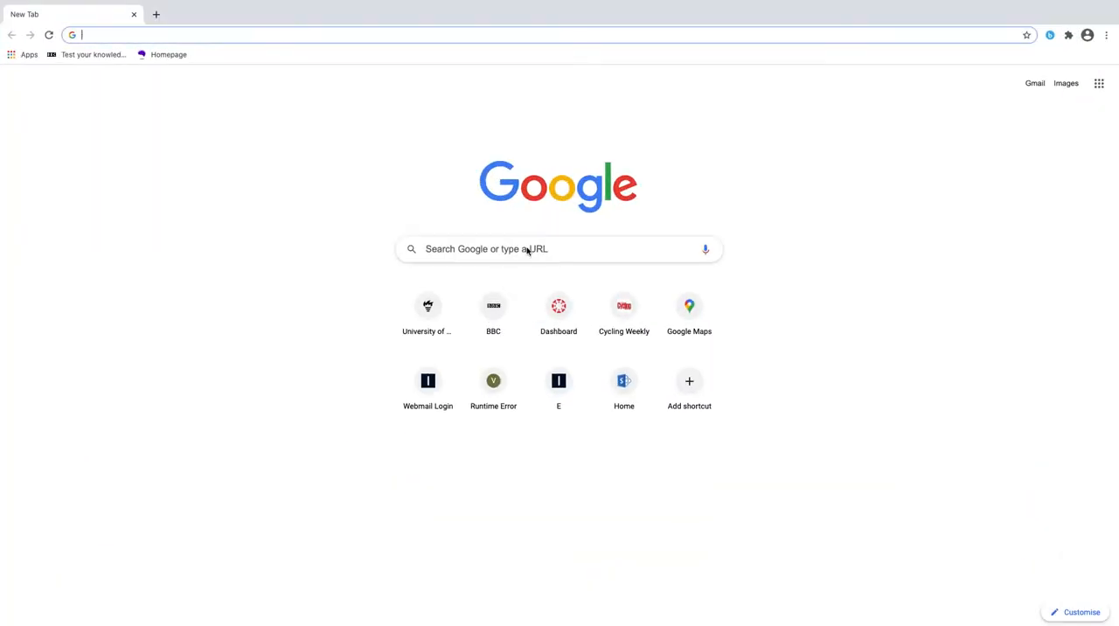
pyautogui.click(526, 249)
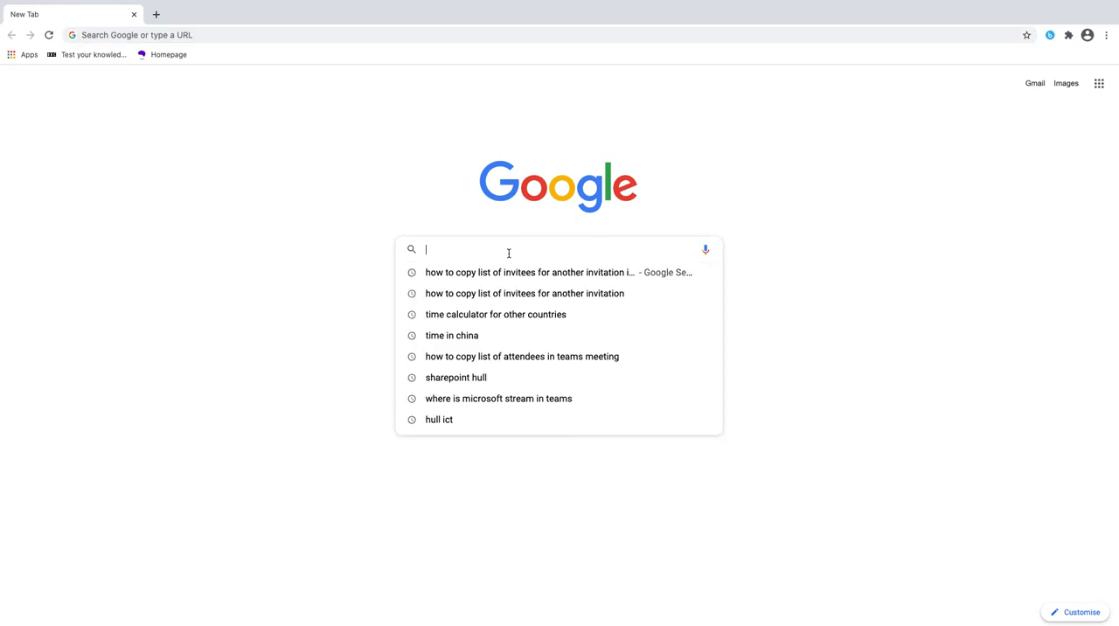
pyautogui.write('hul')
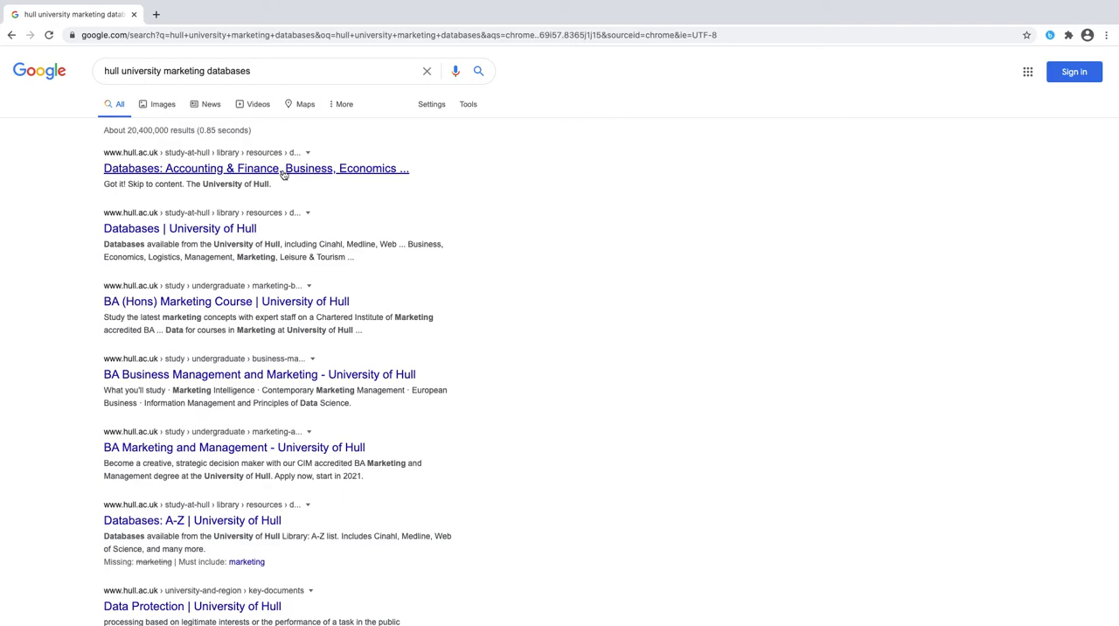
# - From the Hull business databases page, launch Passport (formerly GMID) to reach the Euromonitor sign-in
pyautogui.click(255, 167)
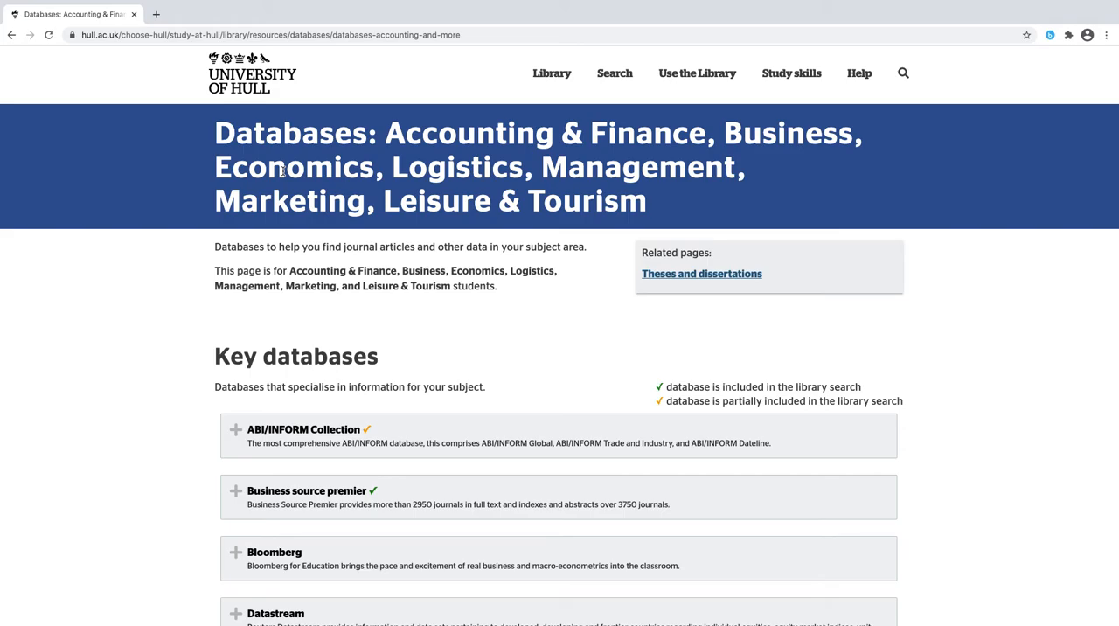
pyautogui.scroll(-3)
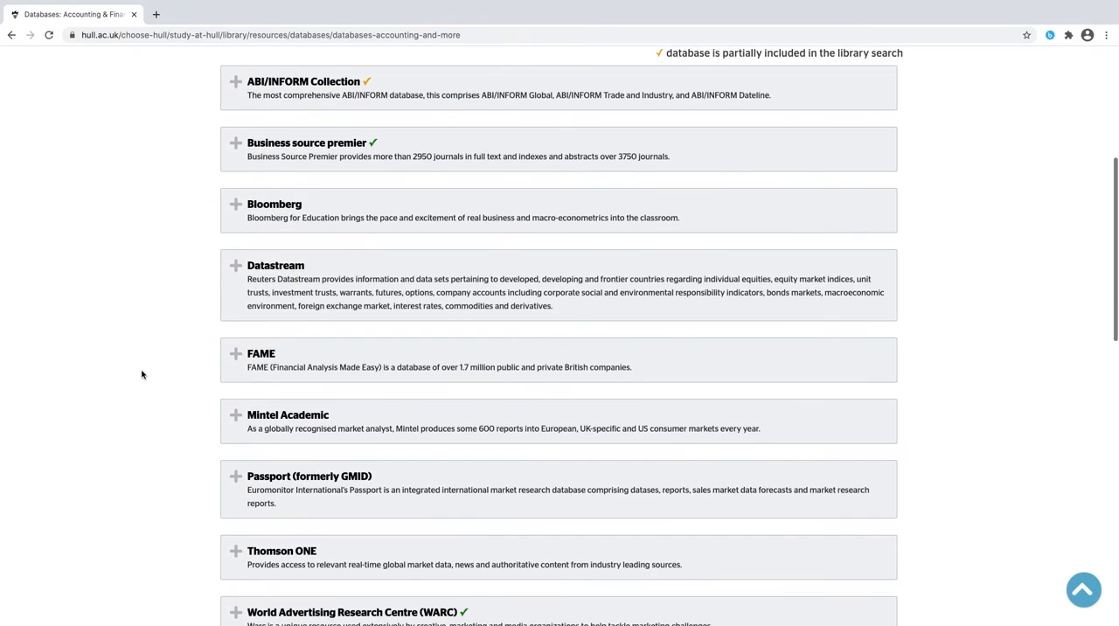
pyautogui.scroll(-3)
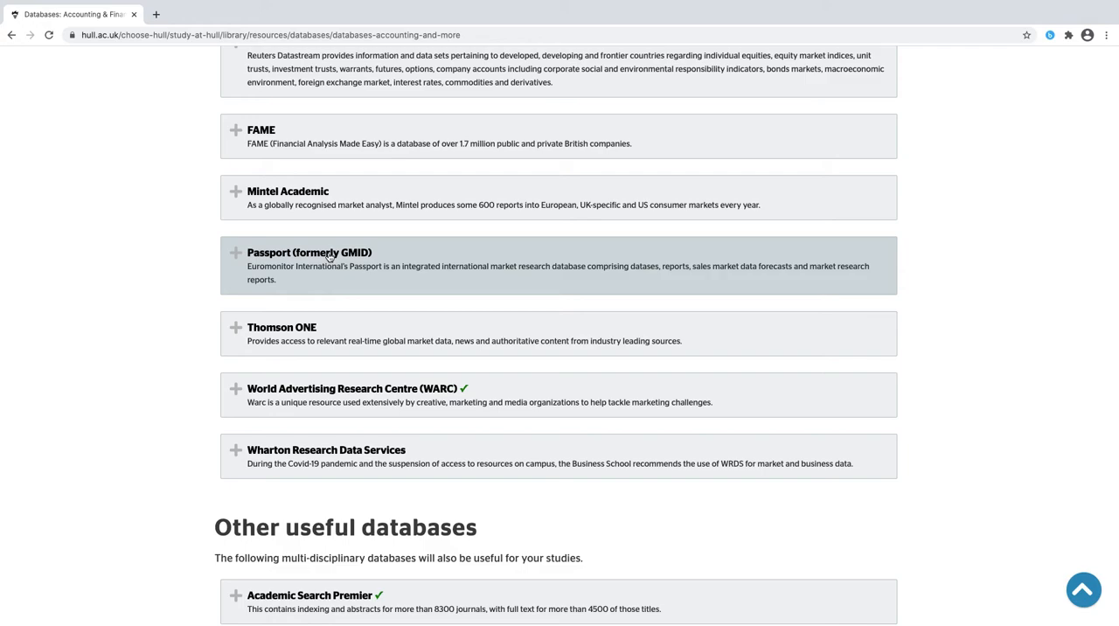
pyautogui.click(307, 252)
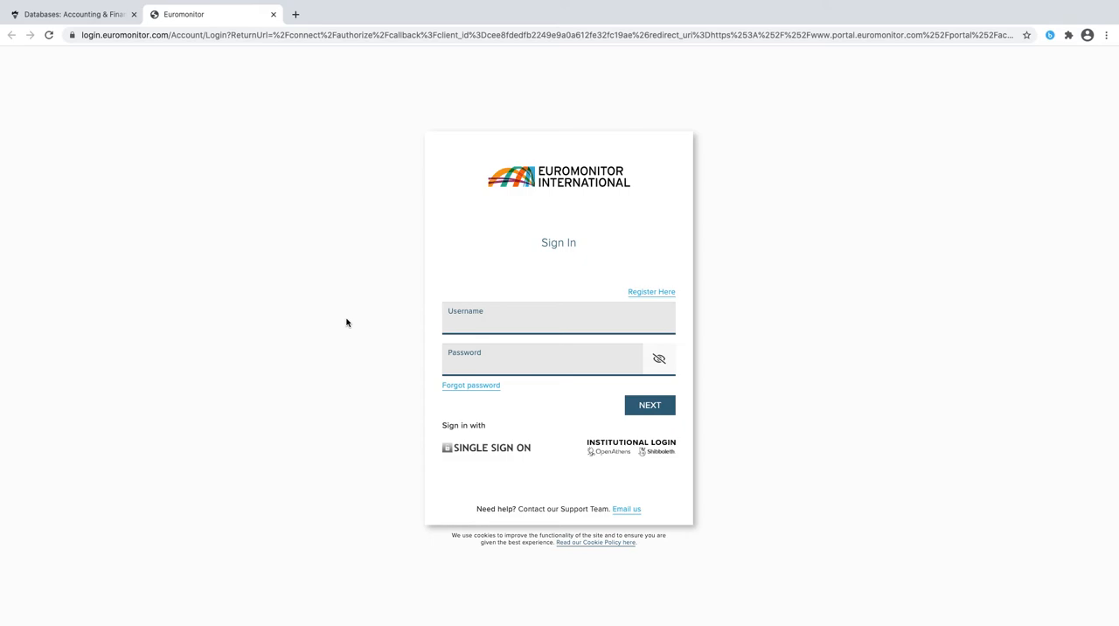
pyautogui.moveTo(660, 455)
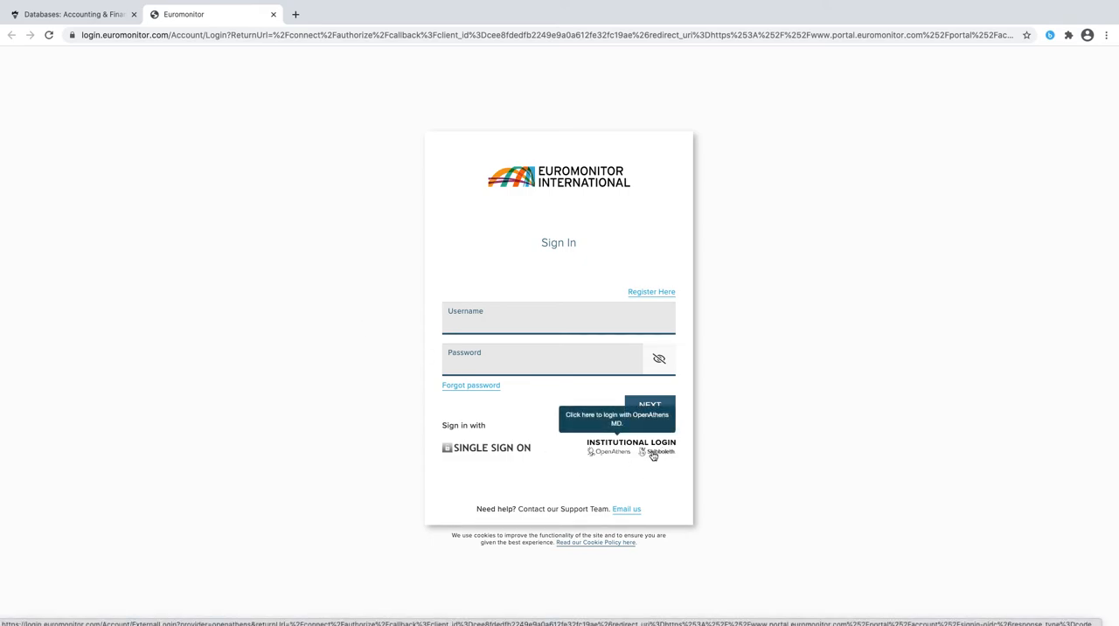
# - Use OpenAthens Institutional Login and choose University of Hull as the institution
pyautogui.click(656, 453)
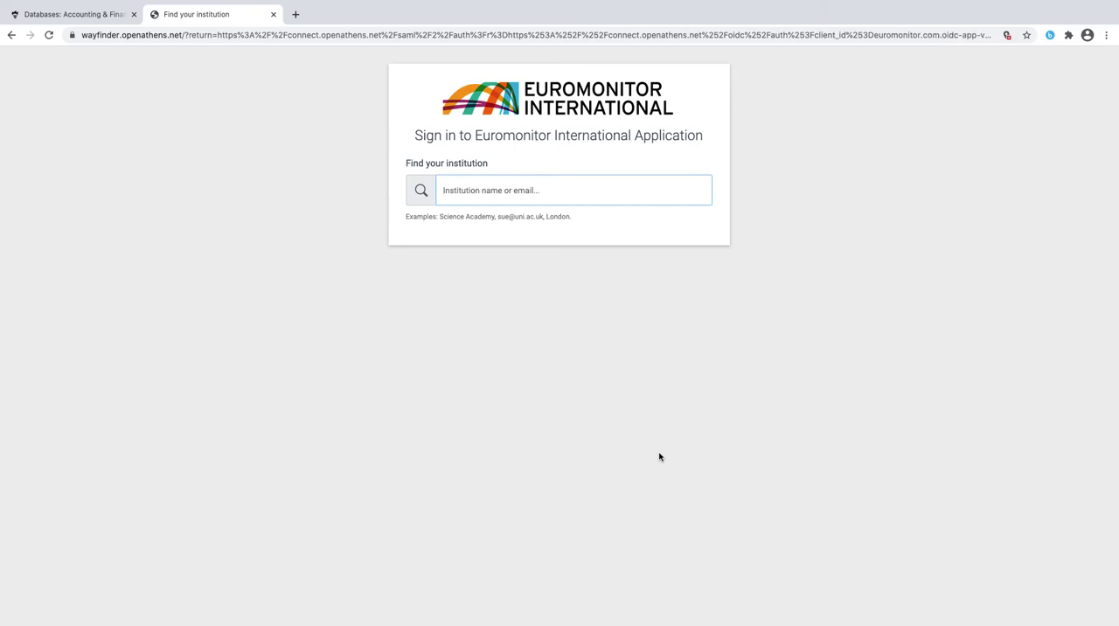
pyautogui.write('university of hull')
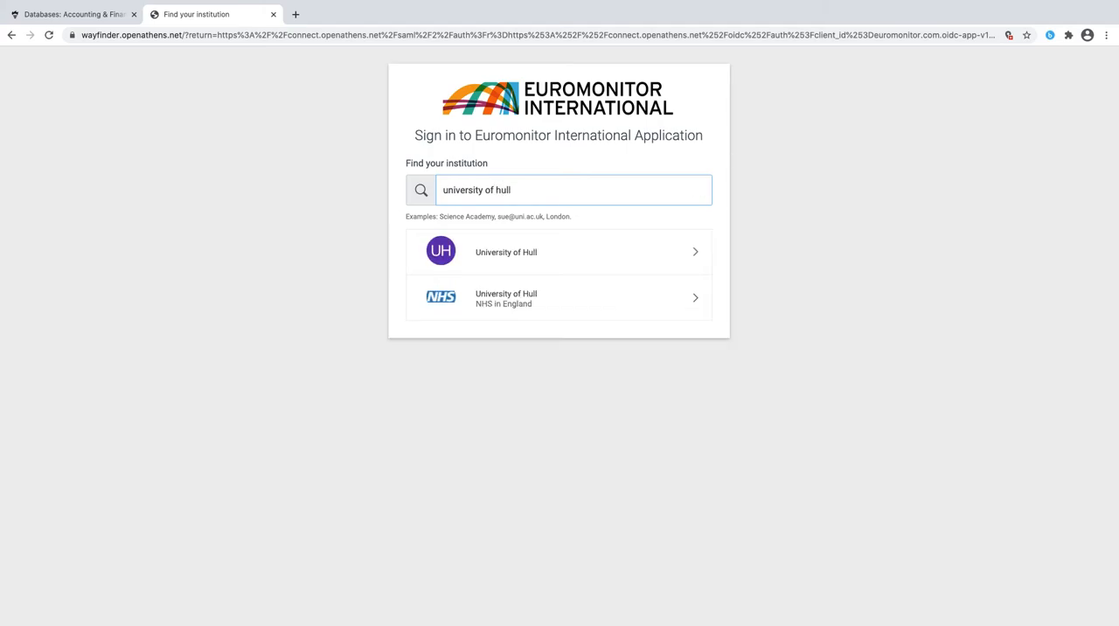
pyautogui.click(507, 252)
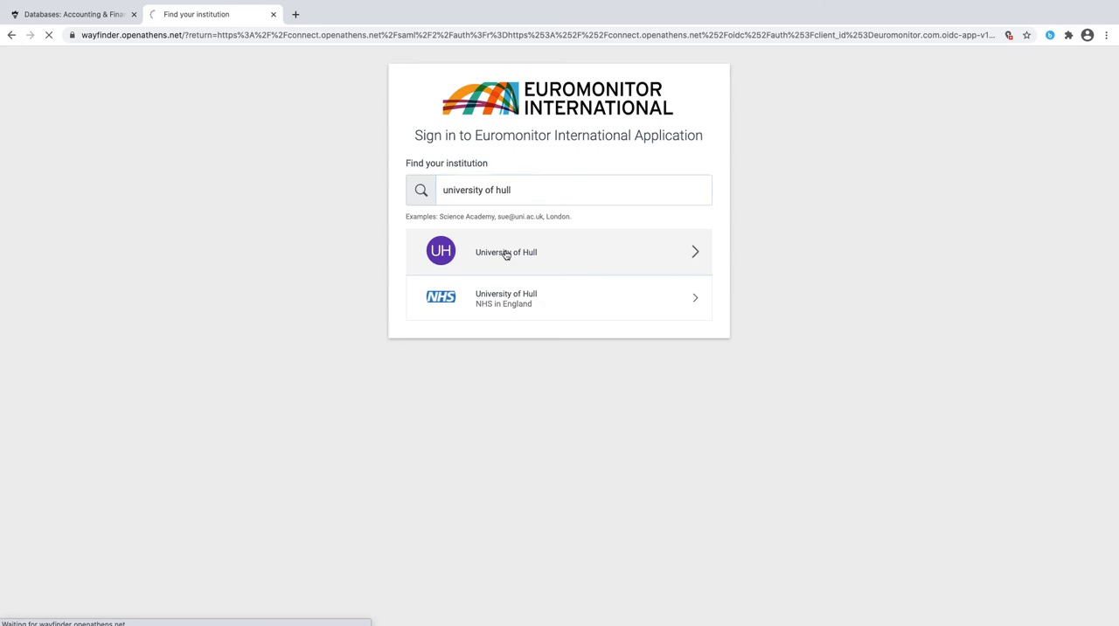
pyautogui.click(507, 252)
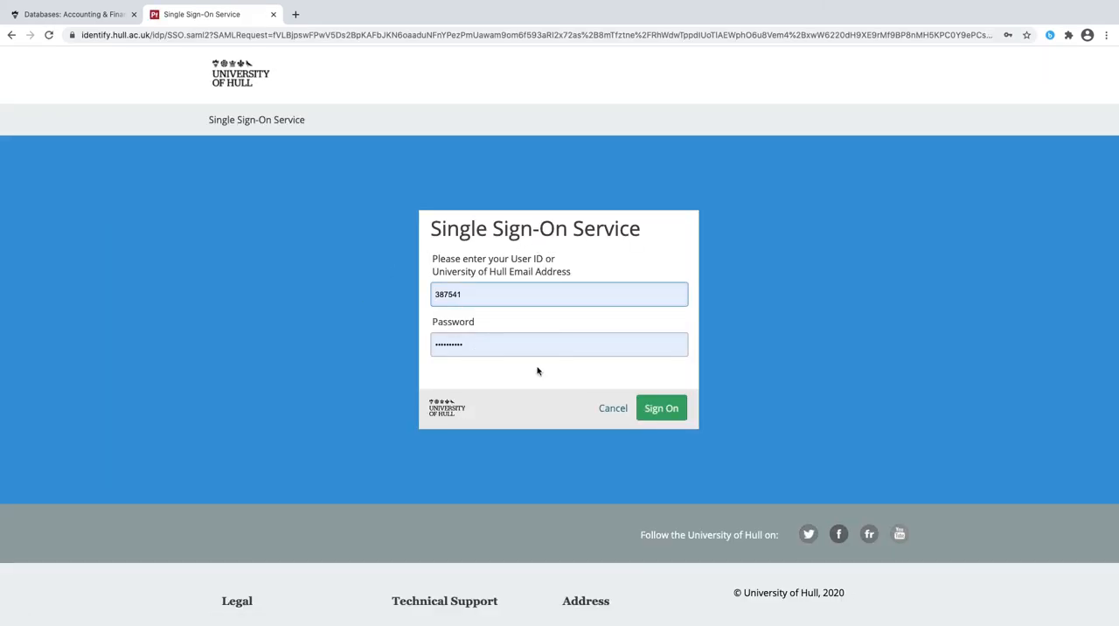
pyautogui.moveTo(743, 328)
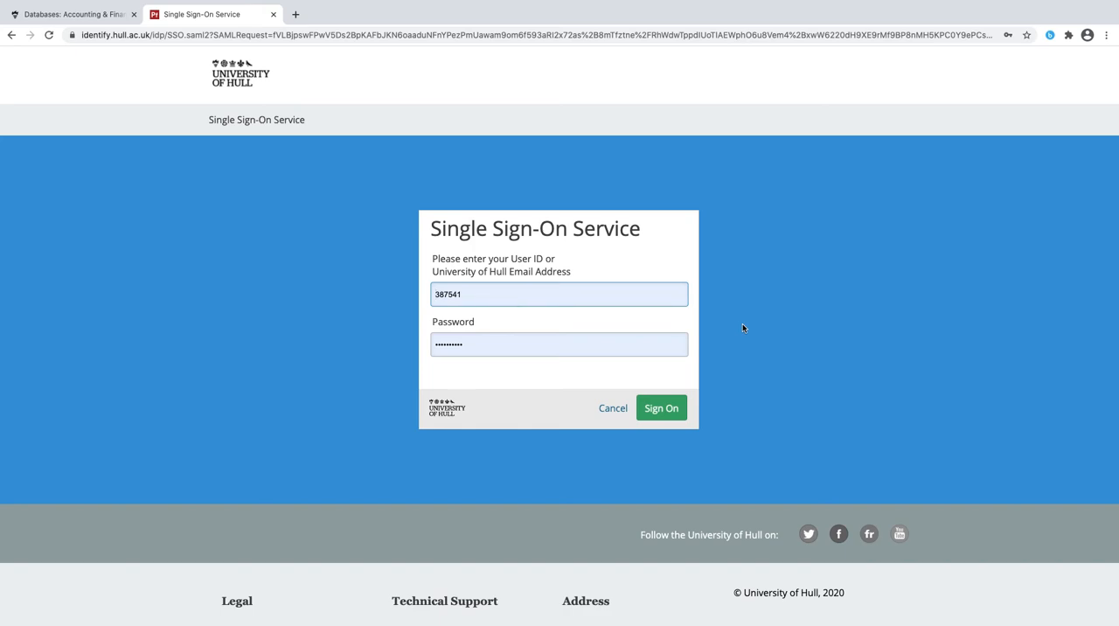
# - Sign on with the autofilled Hull User ID and password, returning to OpenAthens
pyautogui.click(559, 293)
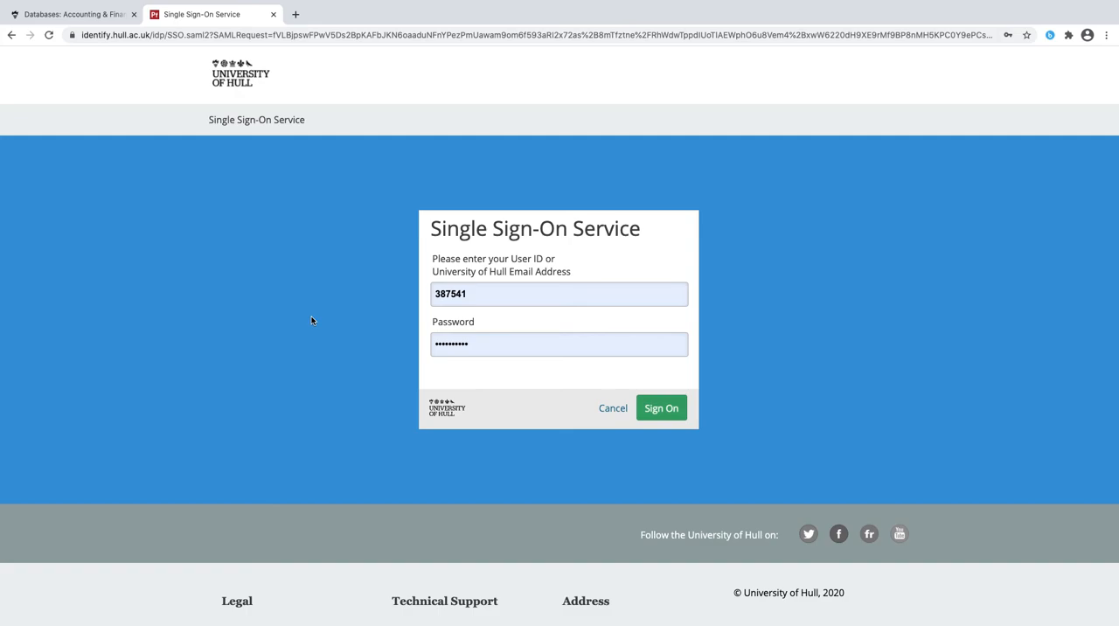
pyautogui.click(661, 408)
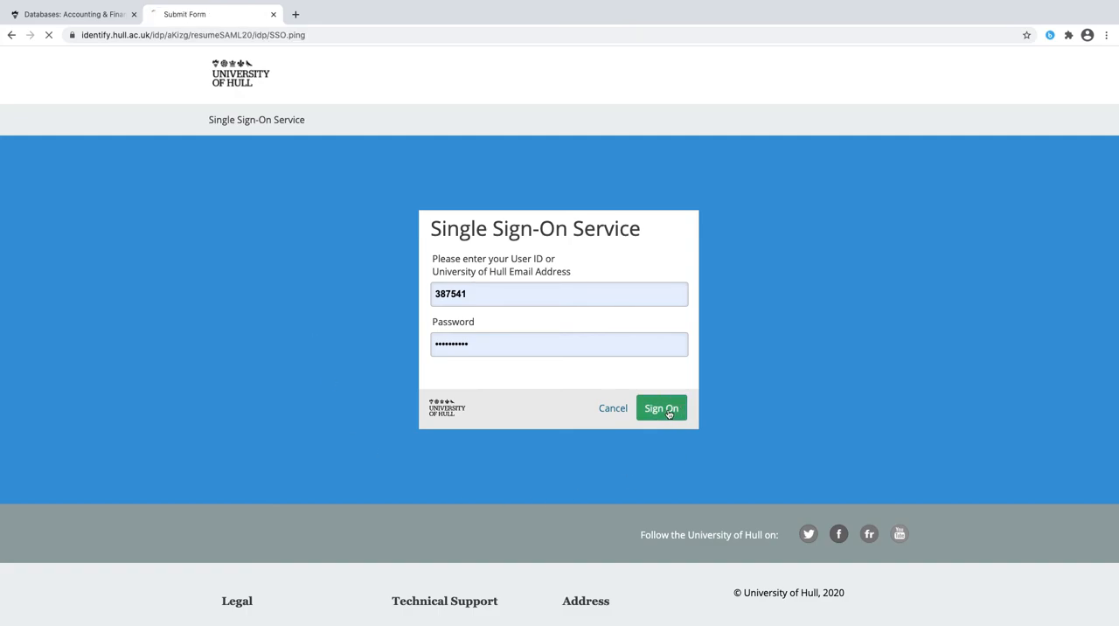
pyautogui.click(661, 409)
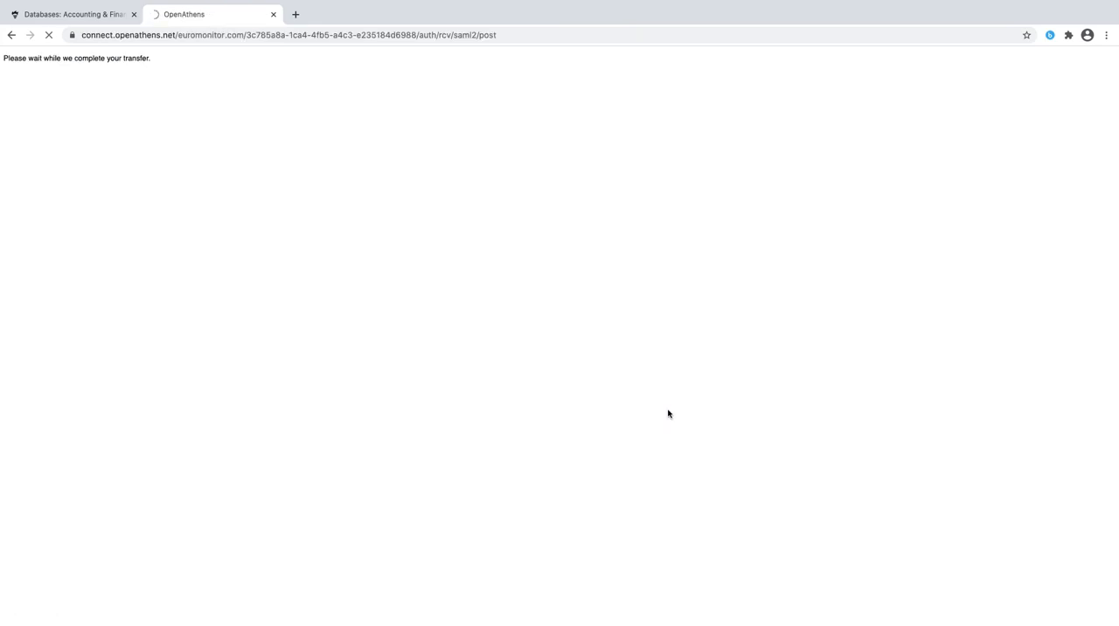